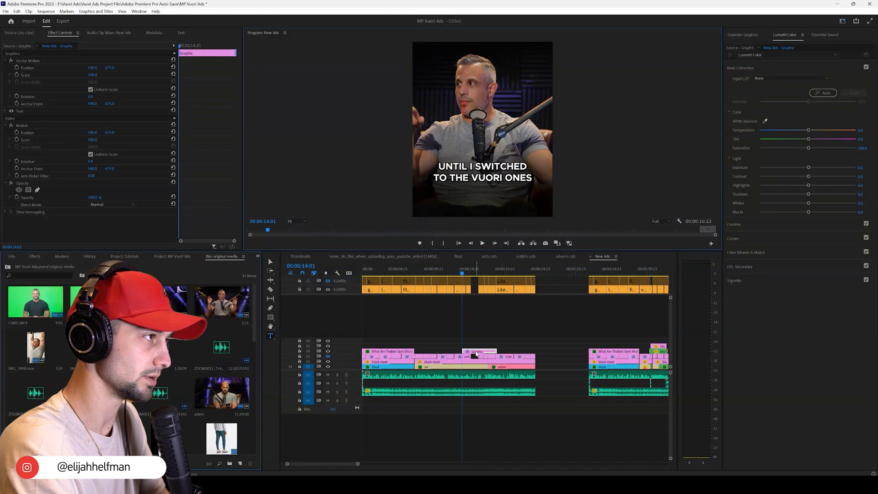
Open Essential Graphics and show the caption transcript list for the Vuori ad
{"action": "left_click", "coordinate": [742, 34]}
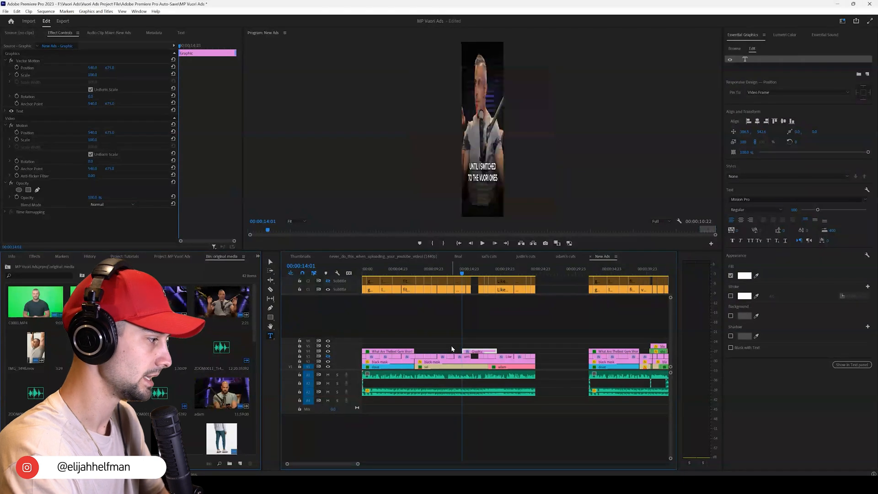
{"action": "left_click", "coordinate": [181, 33]}
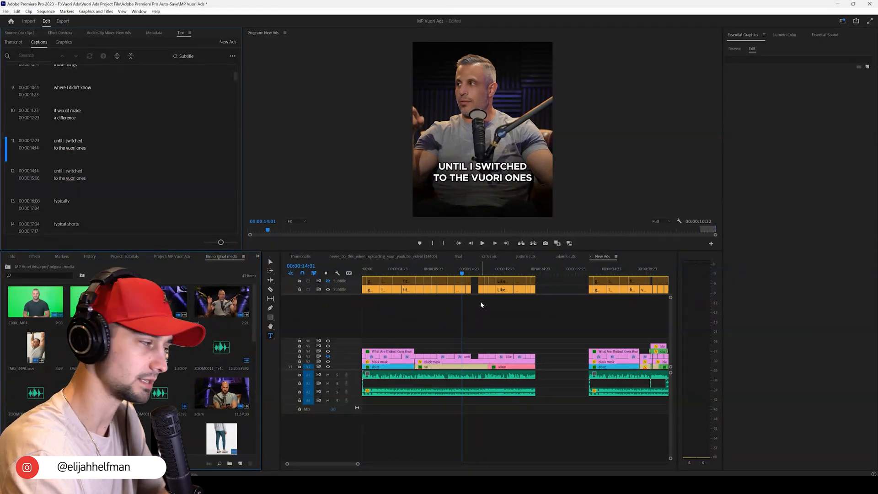
{"action": "mouse_move", "coordinate": [327, 289]}
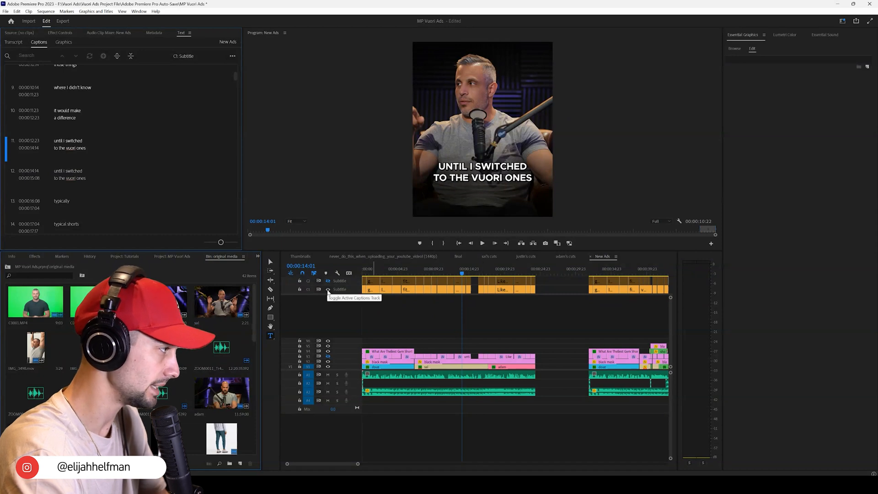
Deactivate the subtitle captions track so the ad preview shows no subtitles
{"action": "left_click", "coordinate": [327, 290]}
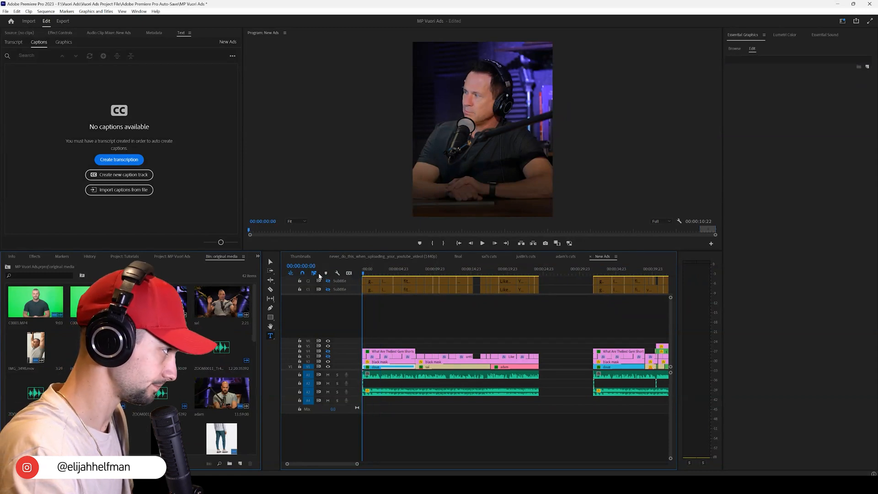
{"action": "left_click", "coordinate": [493, 242]}
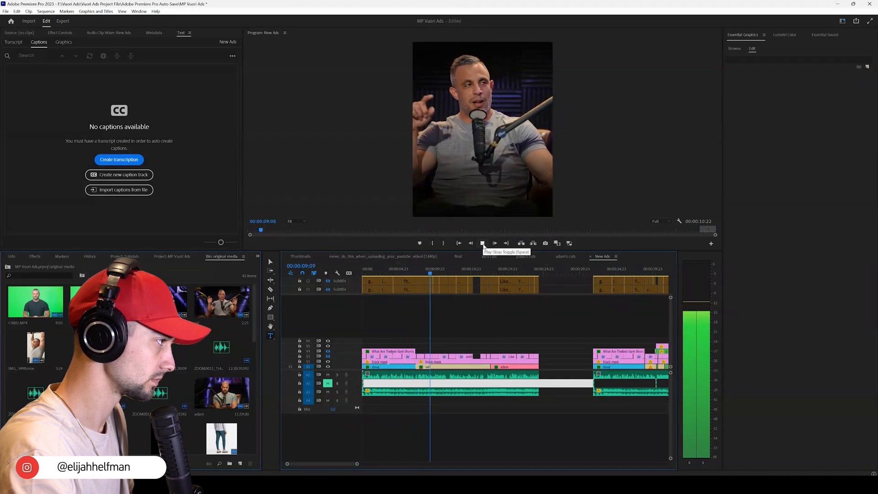
{"action": "left_click", "coordinate": [482, 243]}
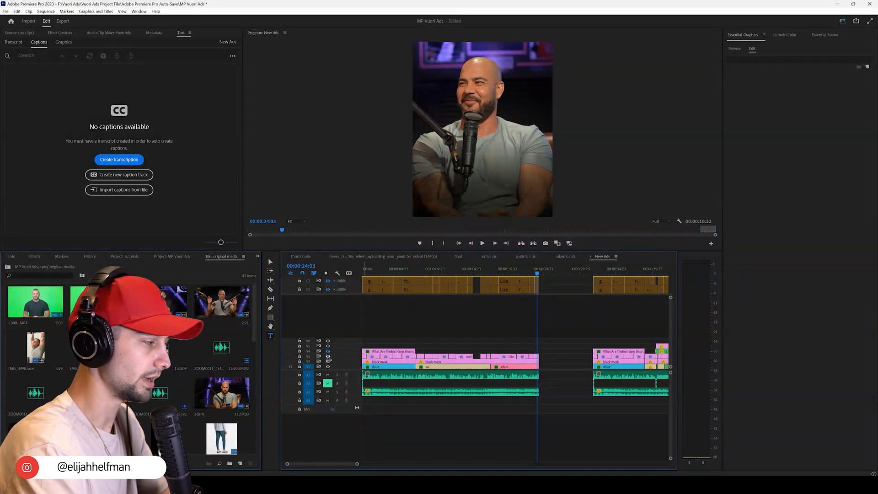
{"action": "mouse_move", "coordinate": [328, 358]}
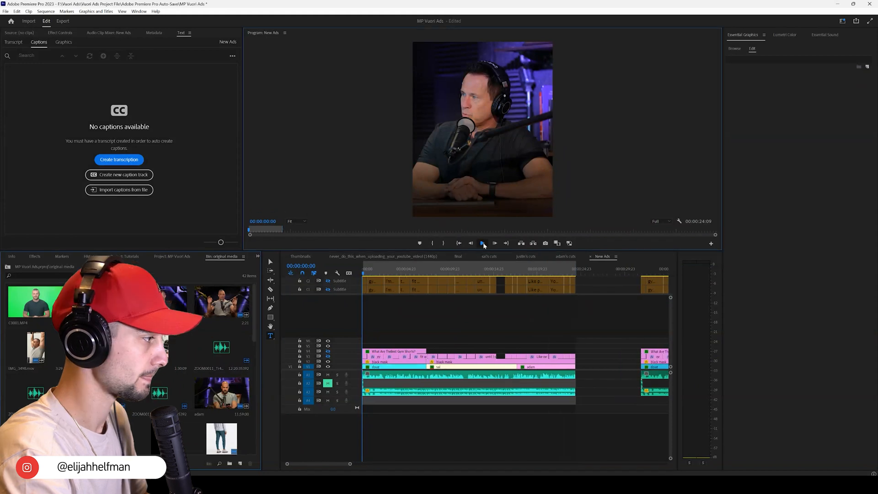
Play the captionless Vuori ad from the beginning
{"action": "left_click", "coordinate": [482, 242]}
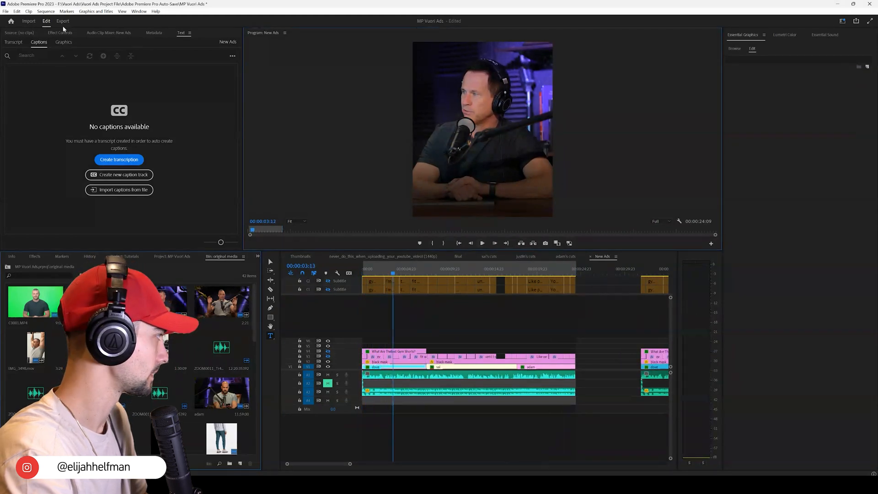
Open Export Media settings, scrub the preview, and pick the output location
{"action": "left_click", "coordinate": [5, 10]}
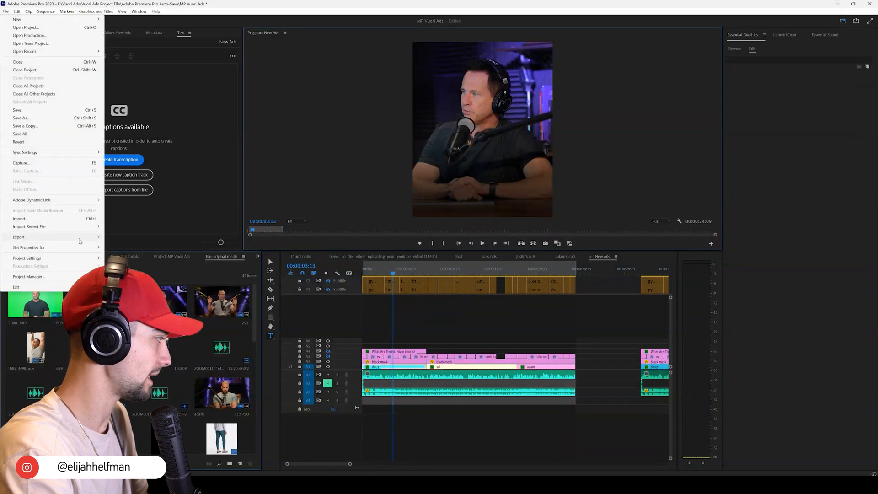
{"action": "left_click", "coordinate": [18, 236]}
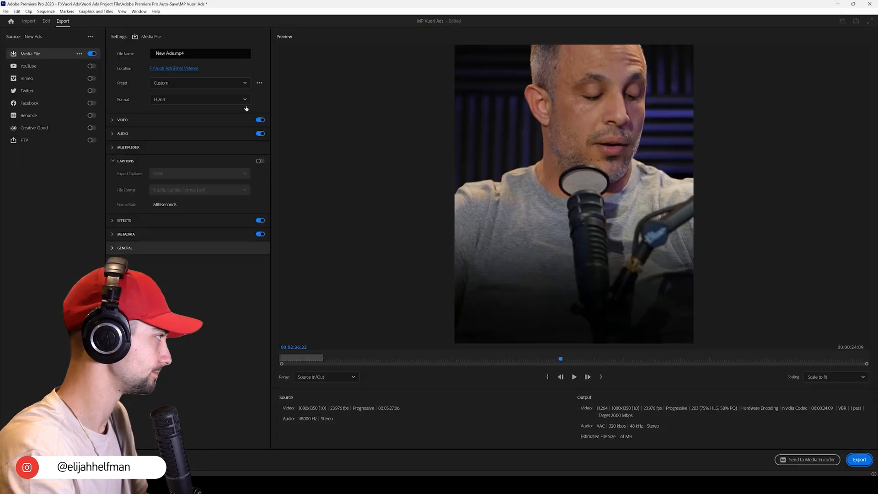
{"action": "left_click_drag", "start_coordinate": [560, 358], "coordinate": [302, 359]}
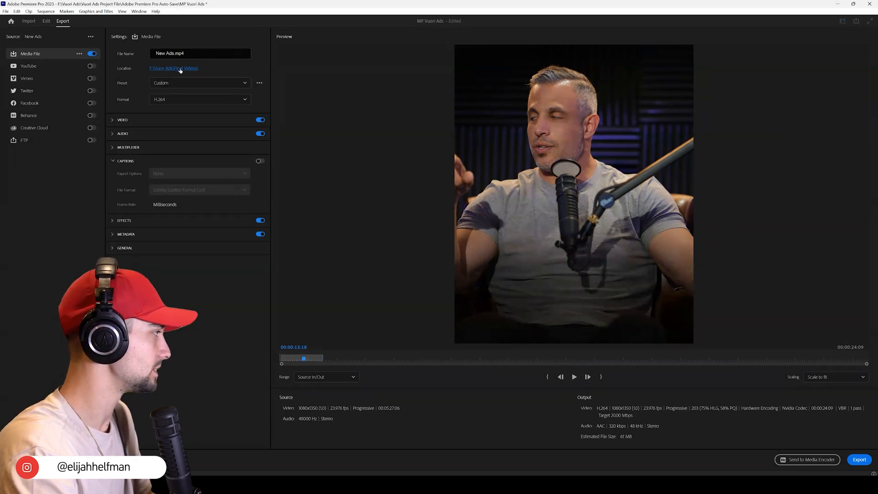
{"action": "left_click", "coordinate": [175, 67]}
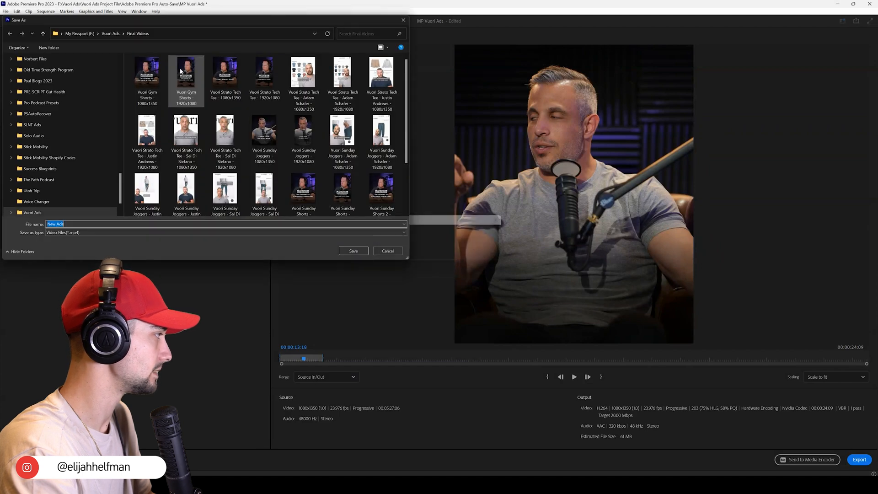
Save the export as 'Vuori Sunday Shorts - 1080x1350 - no text' in Final Videos
{"action": "left_click", "coordinate": [303, 128]}
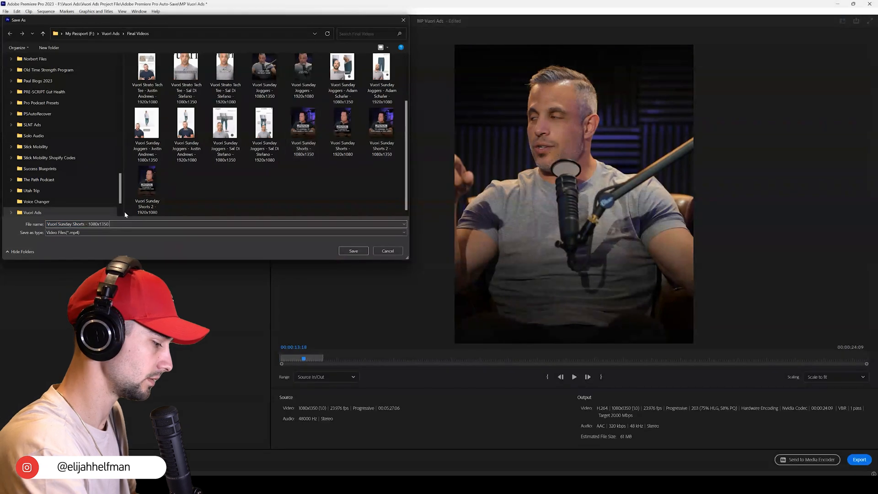
{"action": "type", "text": "- no text"}
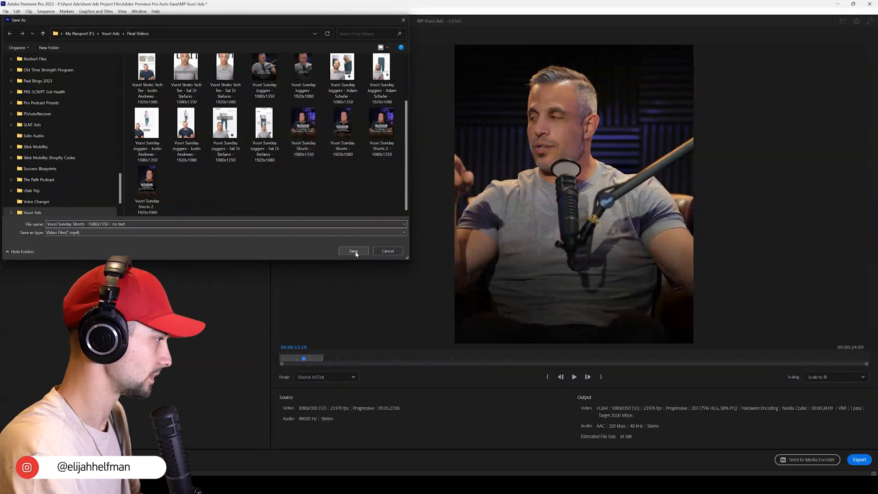
{"action": "left_click", "coordinate": [353, 251]}
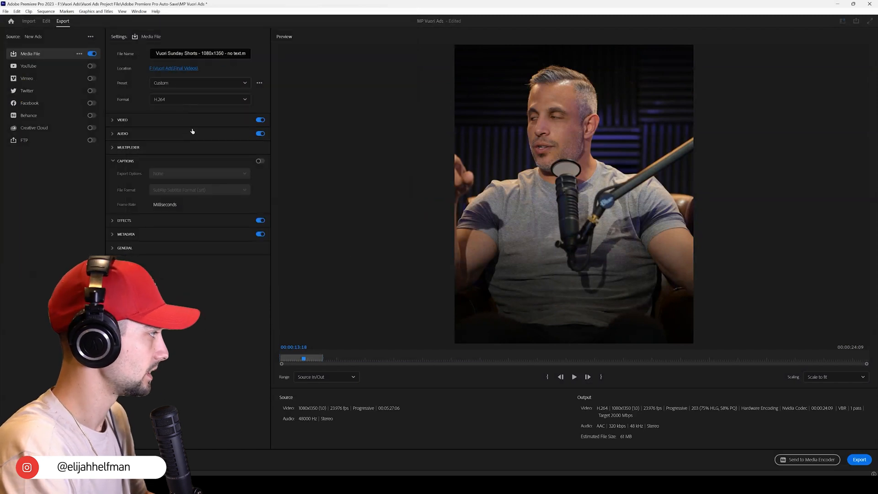
Review the H.264 preset and video settings, then start the export
{"action": "left_click", "coordinate": [200, 82]}
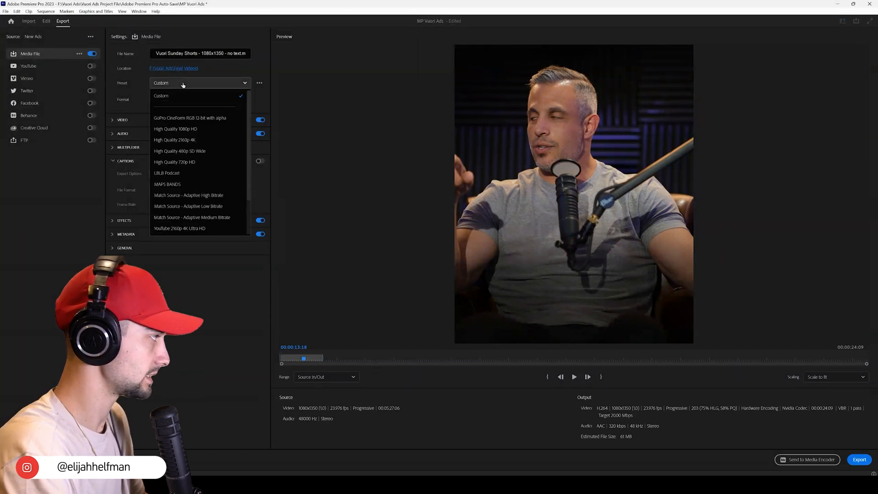
{"action": "left_click", "coordinate": [161, 95]}
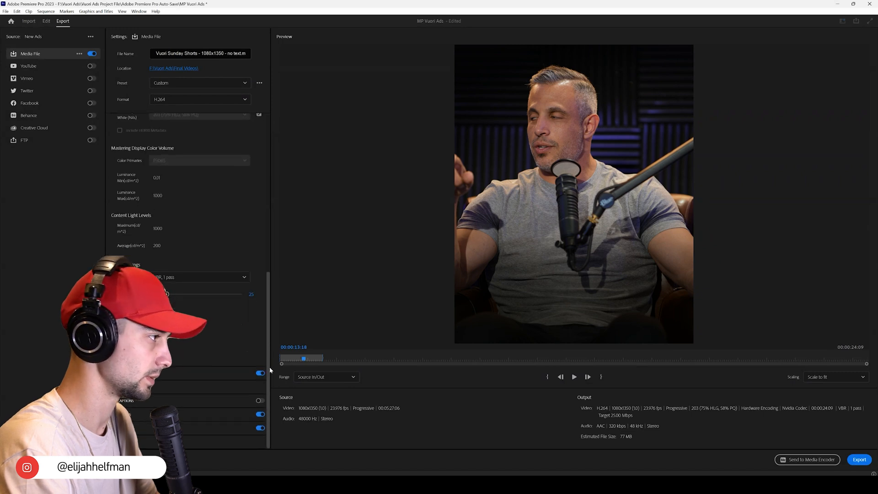
{"action": "left_click", "coordinate": [858, 459]}
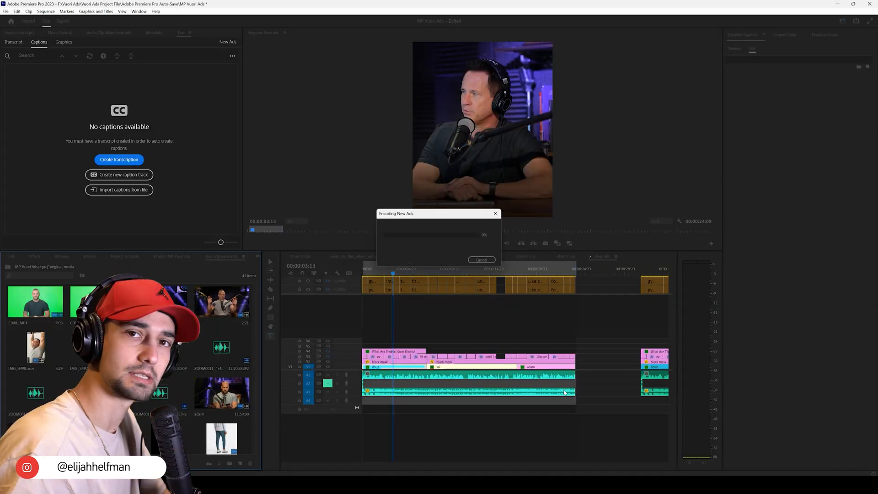